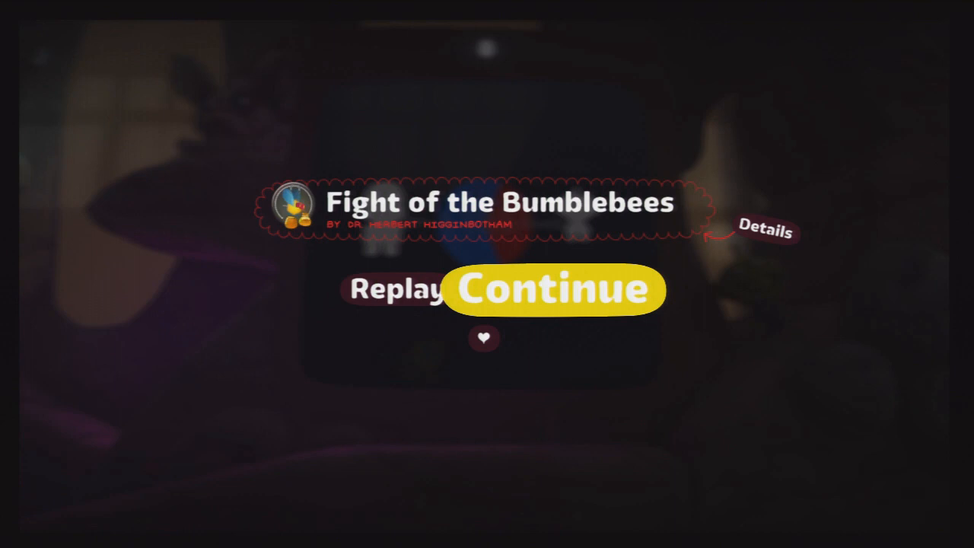
# Confirm Continue on the Fight of the Bumblebees menu to view the 11854-point results.
pyautogui.click(555, 289)
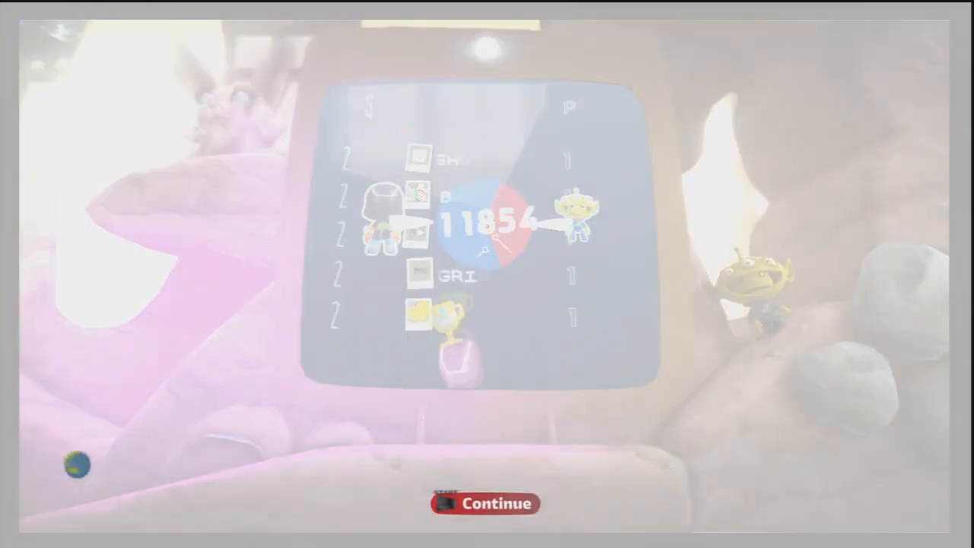